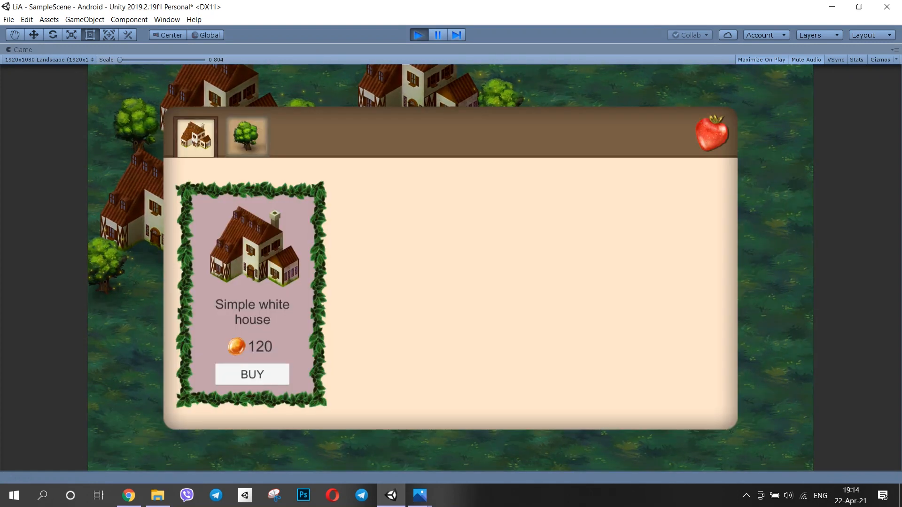
Add a wooden House_holder panel Image under Canvas with a 200x150 Portrait child image.
left_click(252, 374)
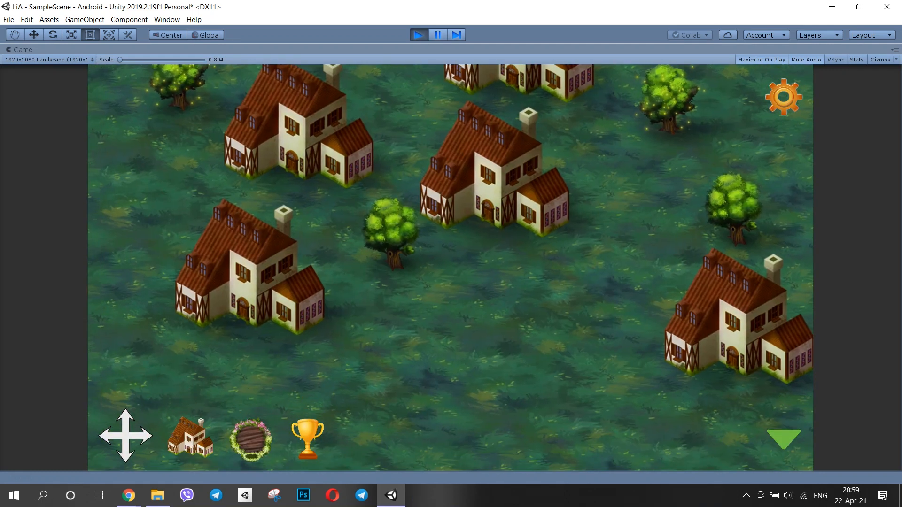
left_click(189, 440)
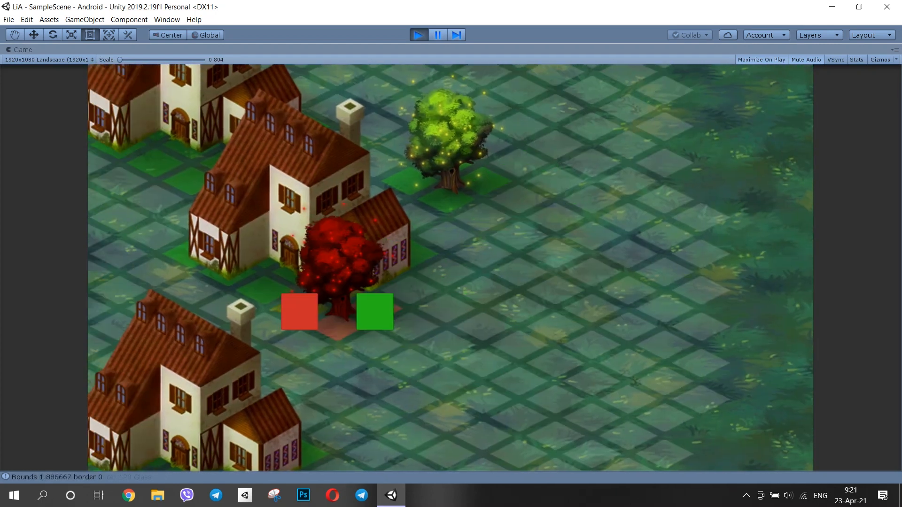
left_click(374, 312)
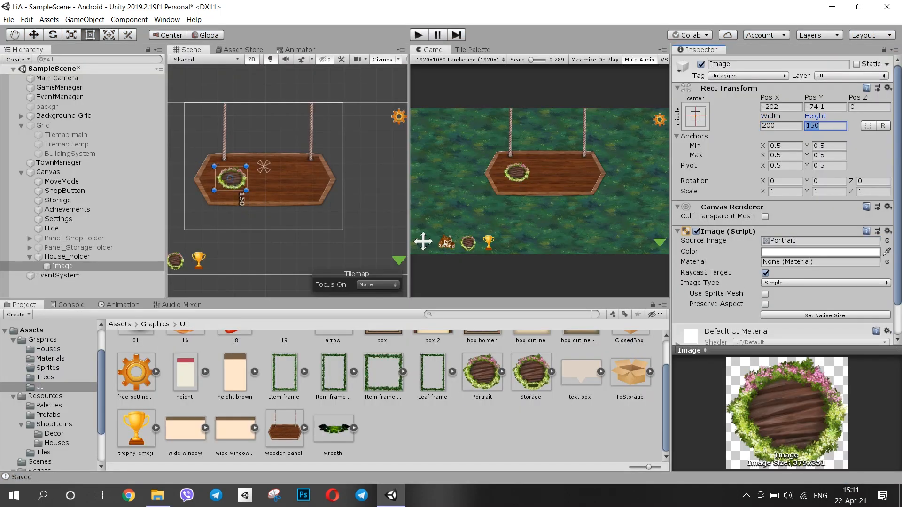
Enlarge House_holder with Preserve Aspect on, and set the portrait Image to 300x300.
left_click(66, 257)
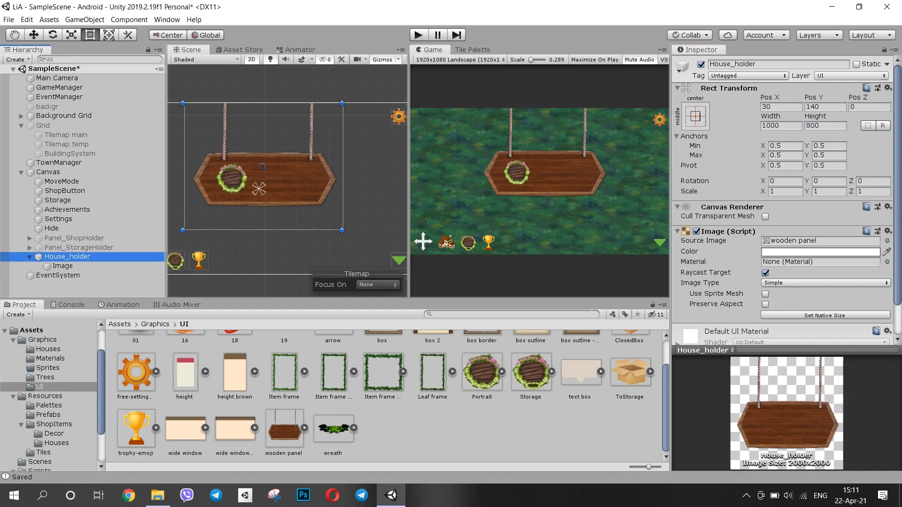
left_click(765, 304)
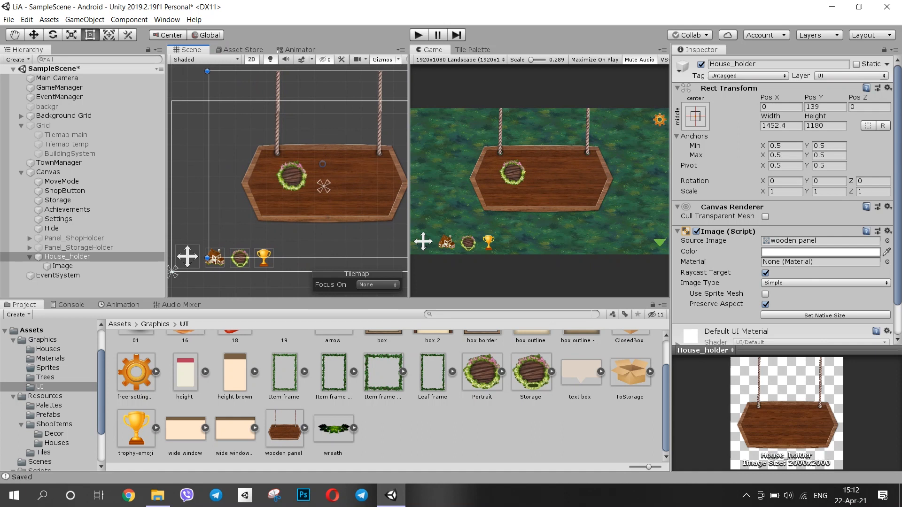
left_click(62, 266)
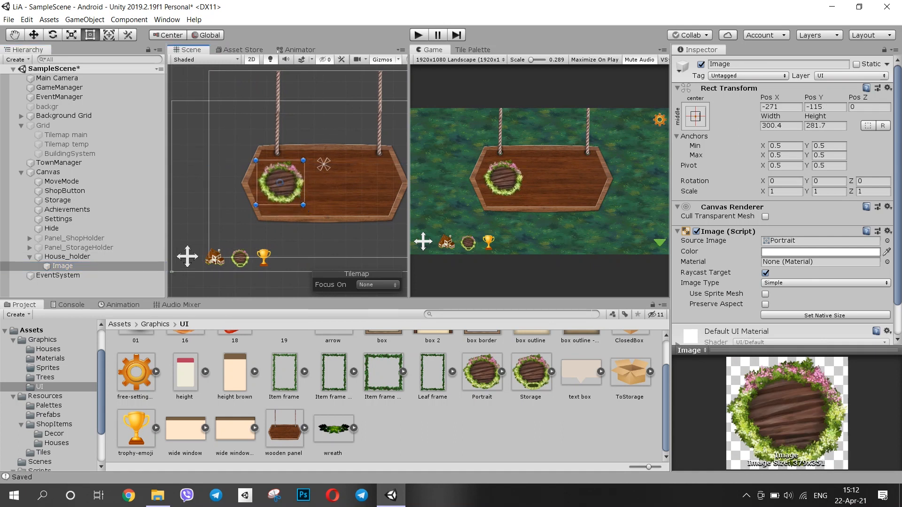
left_click(782, 125)
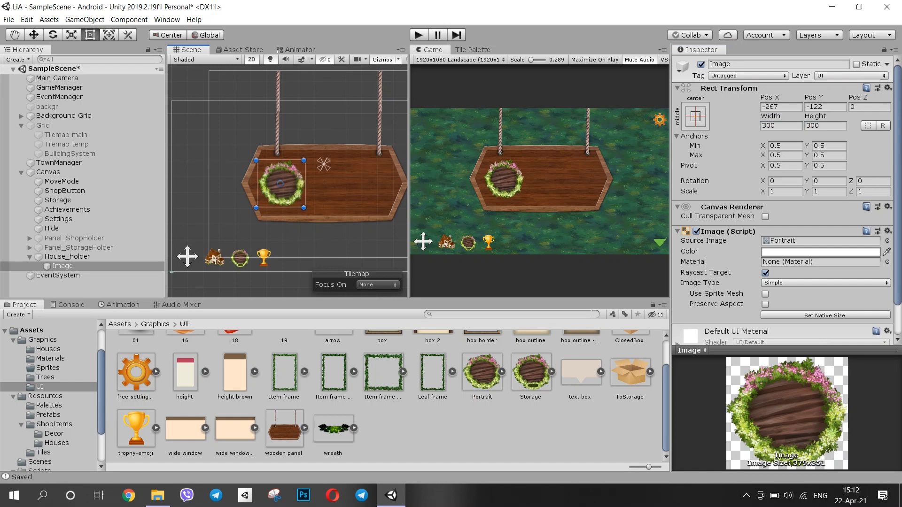
left_click(303, 495)
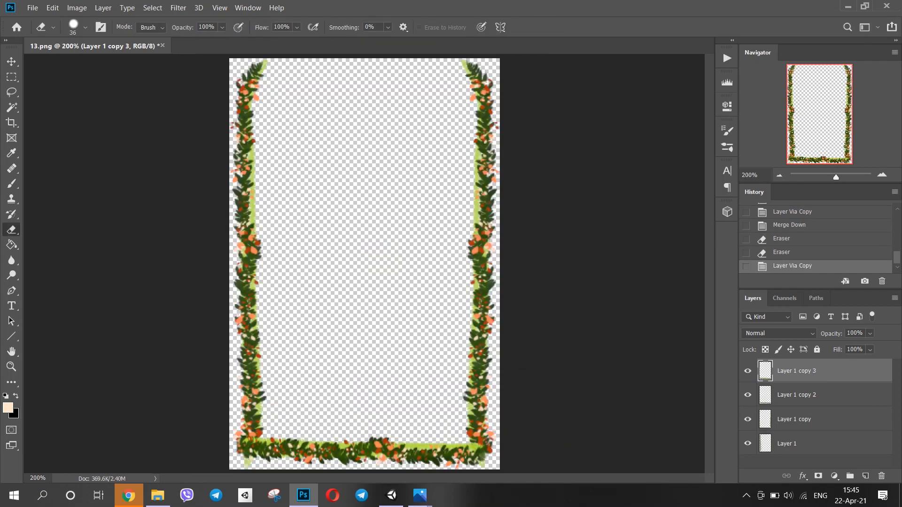
left_click(796, 395)
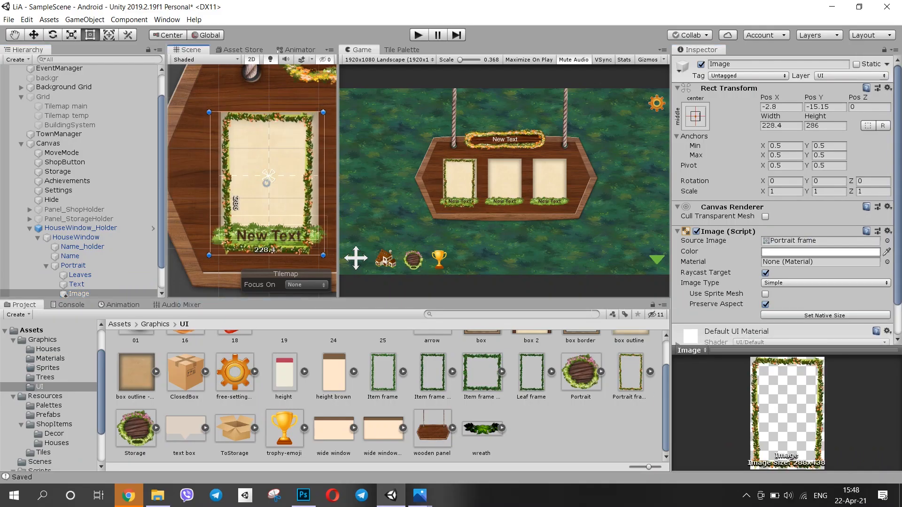
Build HouseWindow_Holder with Name_holder, Name, and three Portrait frames with Leaves and Text.
left_click(303, 495)
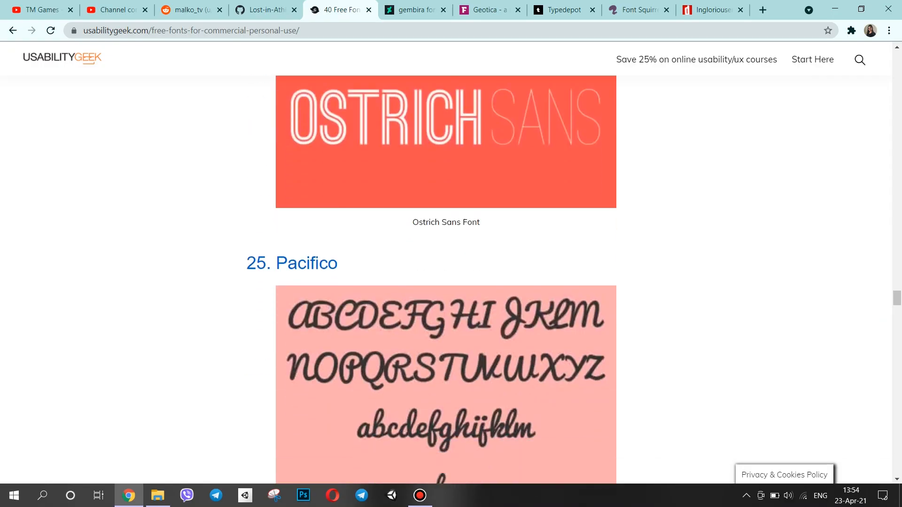
Scroll through the usabilitygeek free fonts article and follow the Geotica font link.
scroll("down", 3)
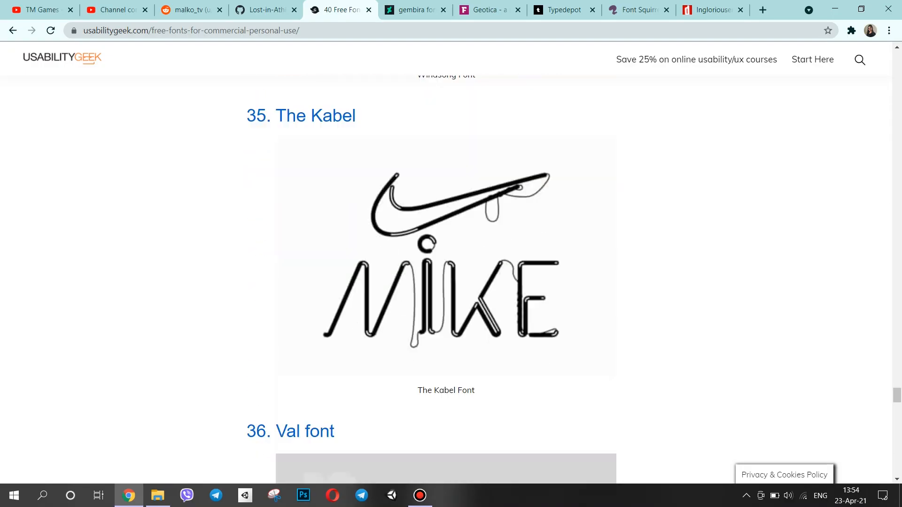
scroll("down", 3)
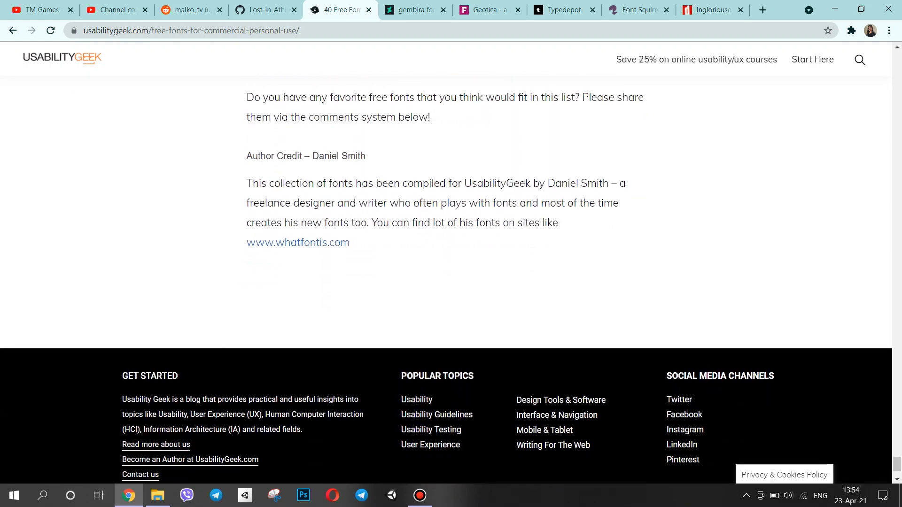
scroll("up", 3)
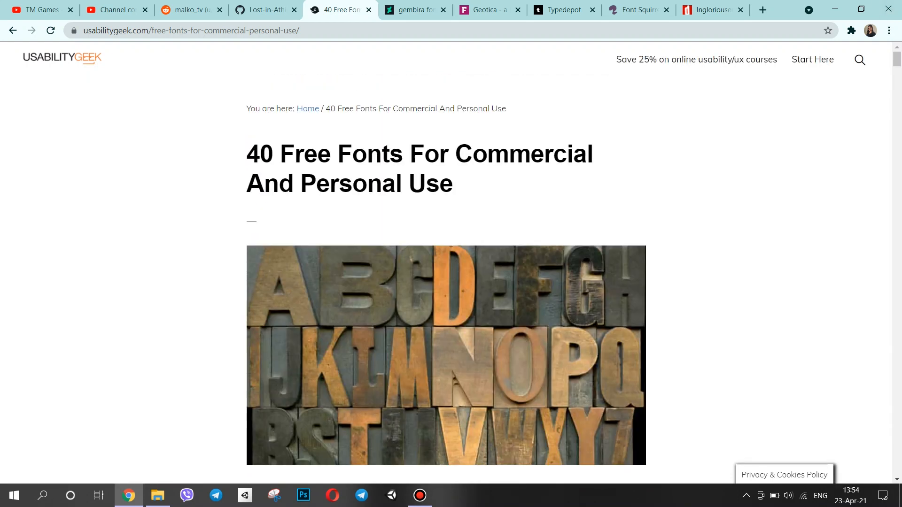
scroll("down", 3)
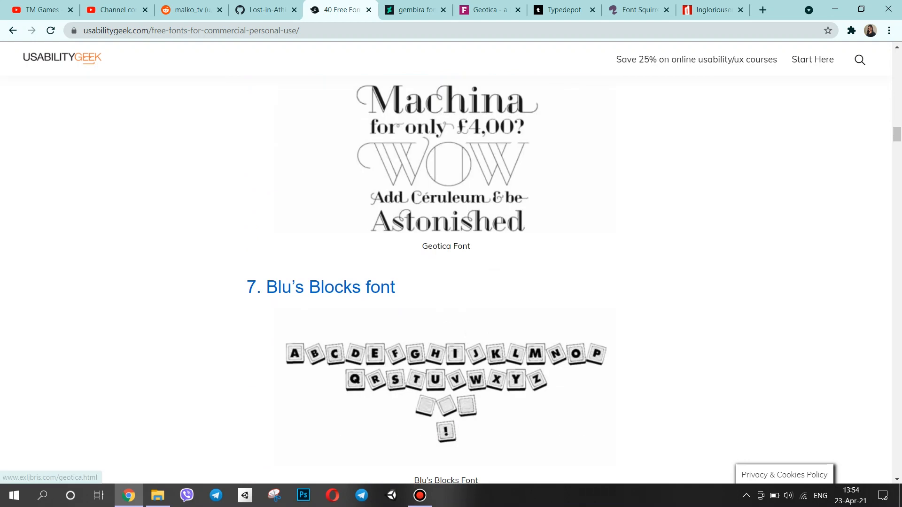
left_click(391, 494)
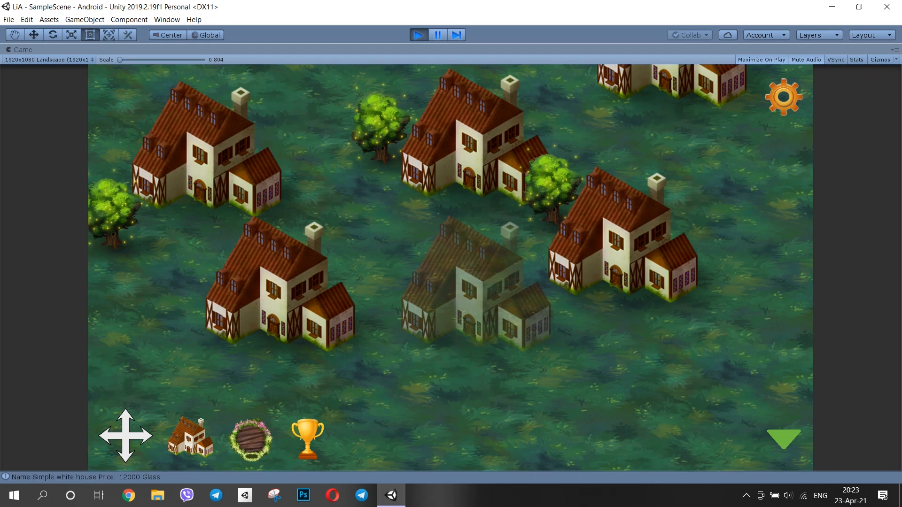
Buy a Simple white house, place it on the grid, and let construction complete.
left_click(472, 276)
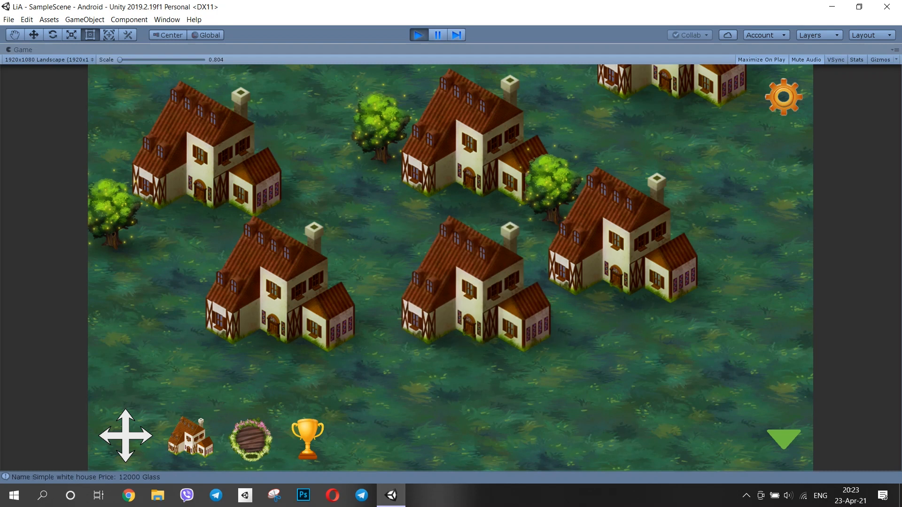
left_click(419, 34)
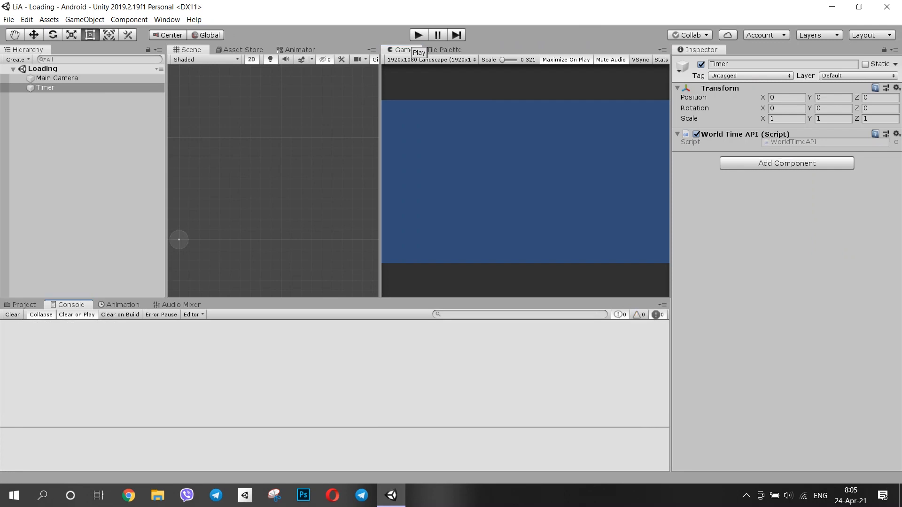
Test construction from the Loading scene's Timer, then replay to load MainScene.
left_click(418, 35)
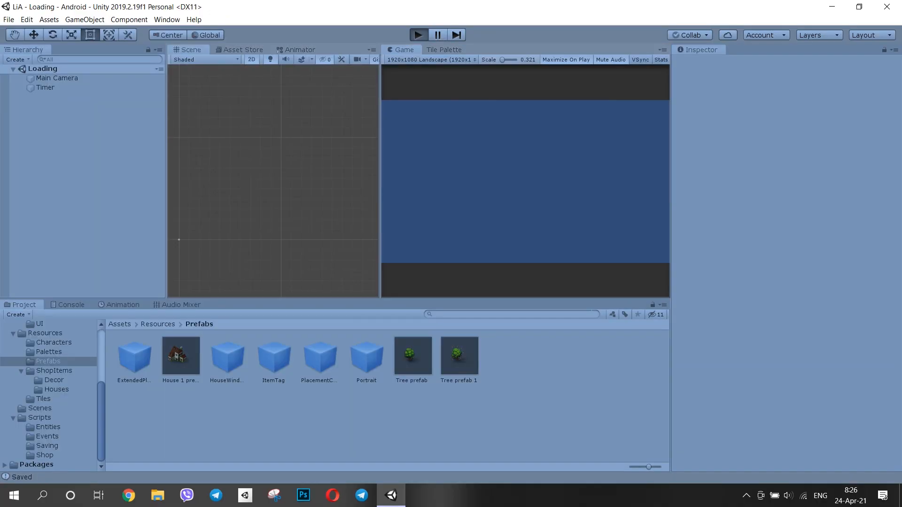
left_click(418, 34)
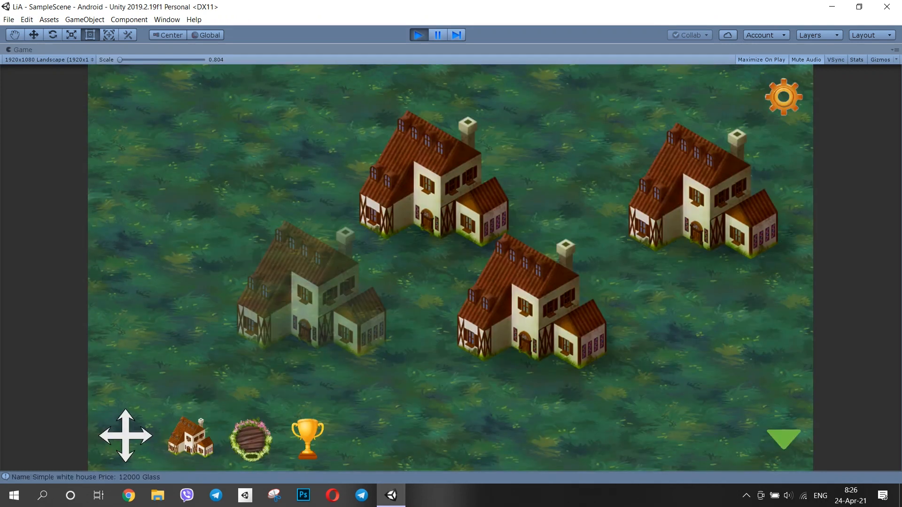
left_click(418, 34)
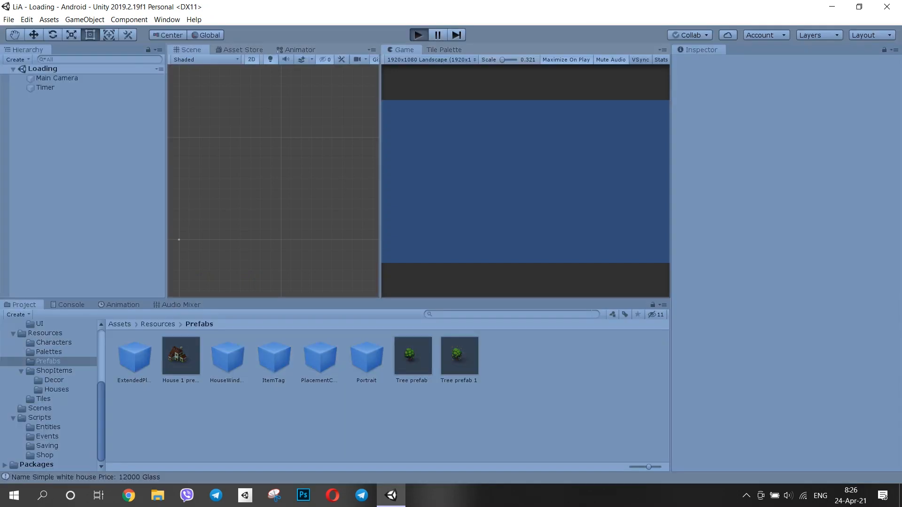
left_click(419, 34)
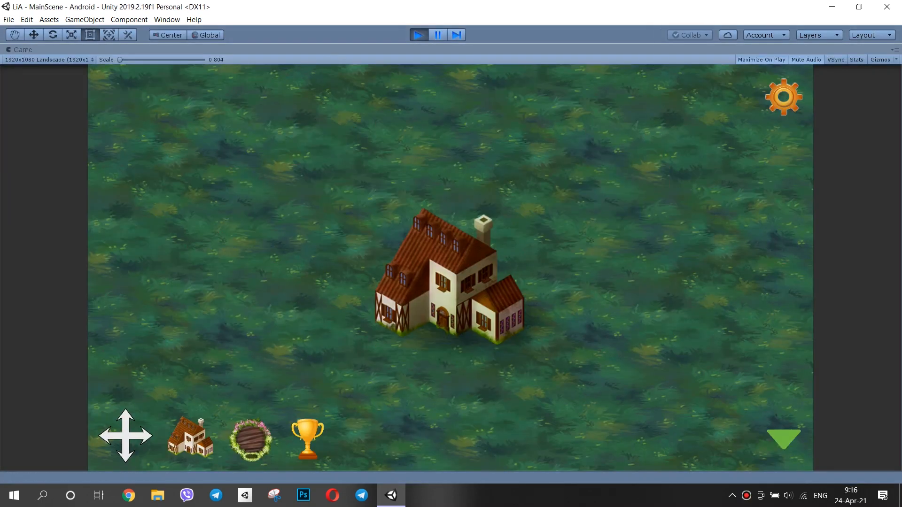